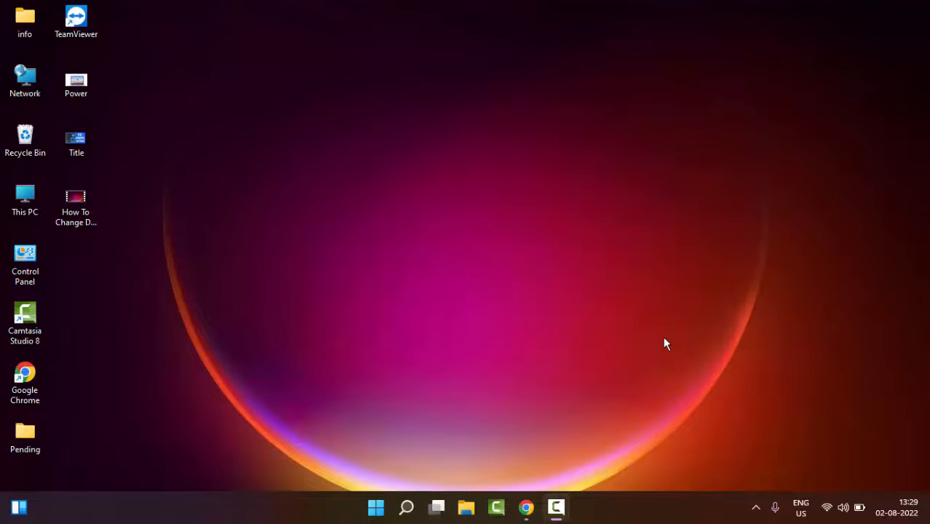
pyautogui.moveTo(419, 434)
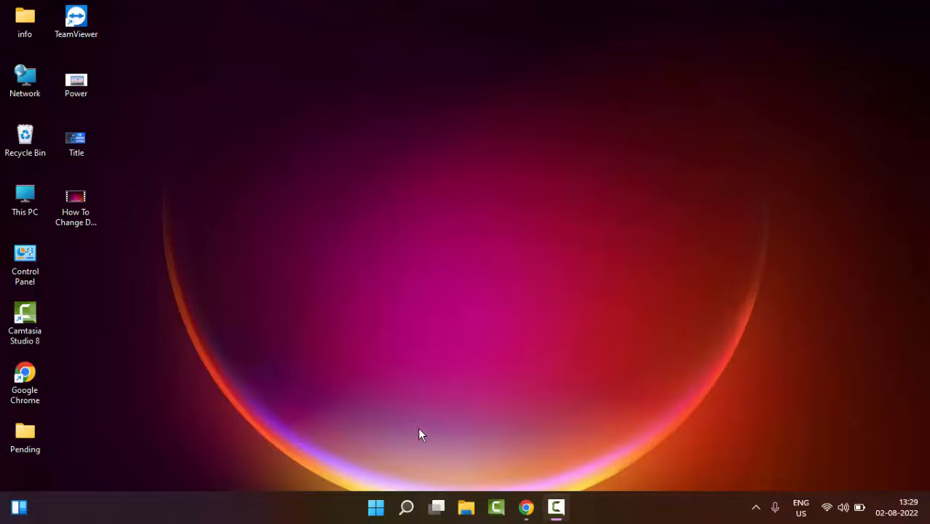
pyautogui.moveTo(391, 483)
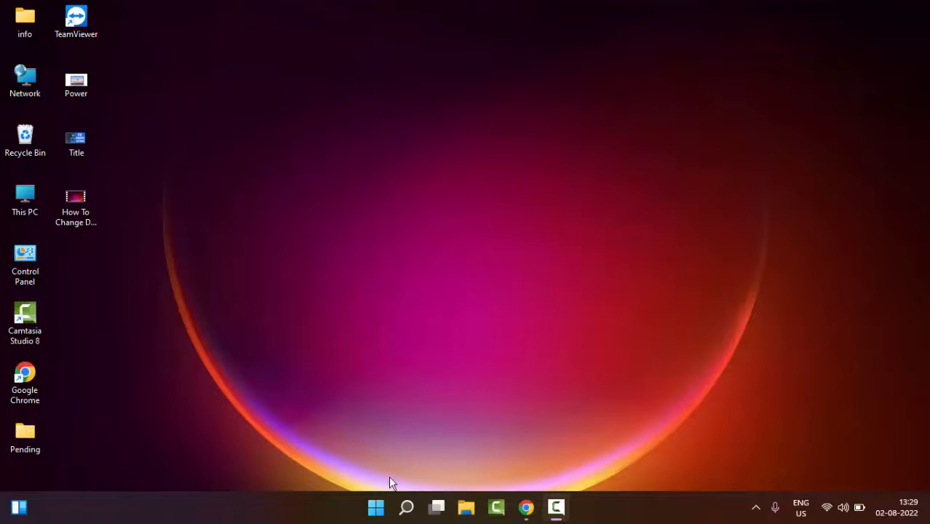
# Open Settings from the Start context menu and go to Apps > Apps & features.
pyautogui.rightClick(375, 508)
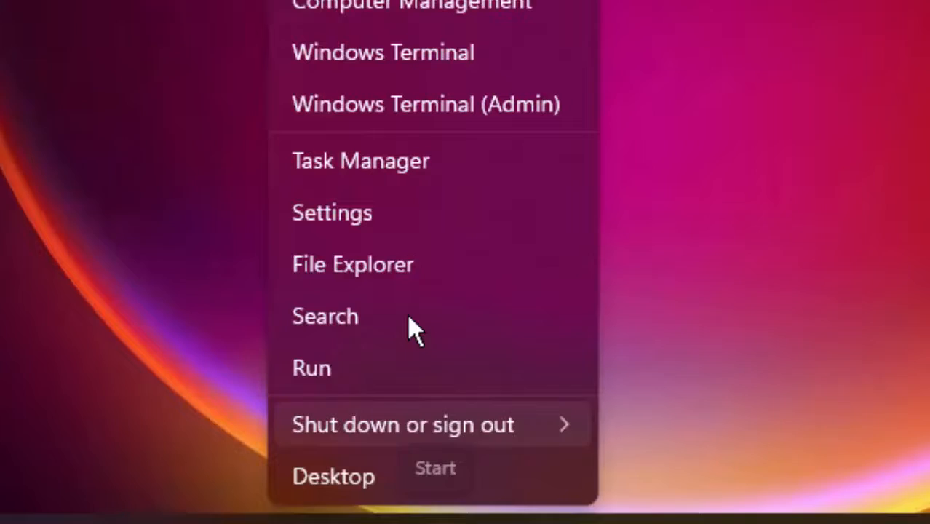
pyautogui.click(332, 212)
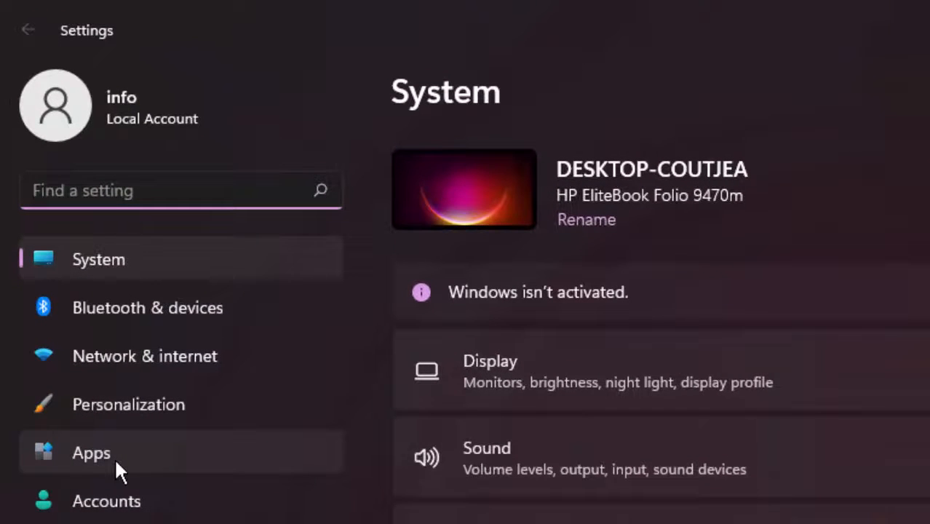
pyautogui.click(91, 452)
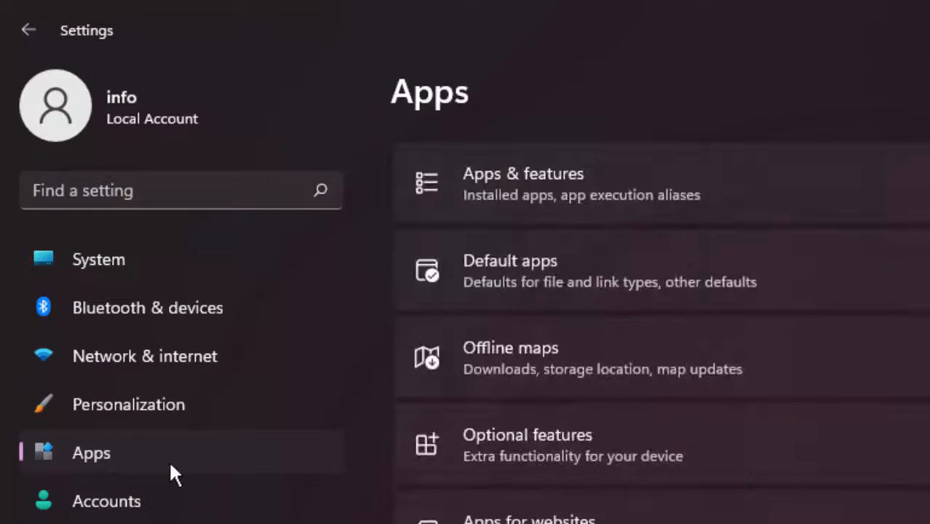
pyautogui.moveTo(498, 194)
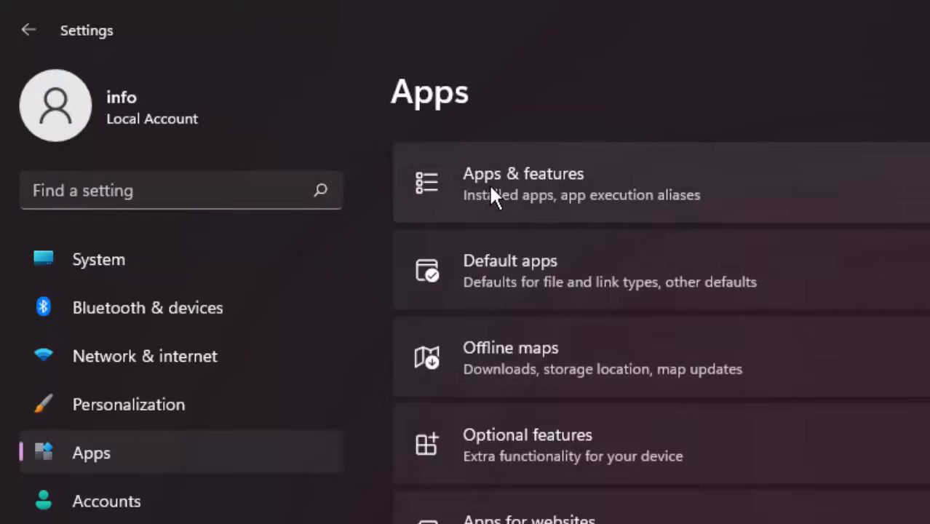
pyautogui.moveTo(514, 197)
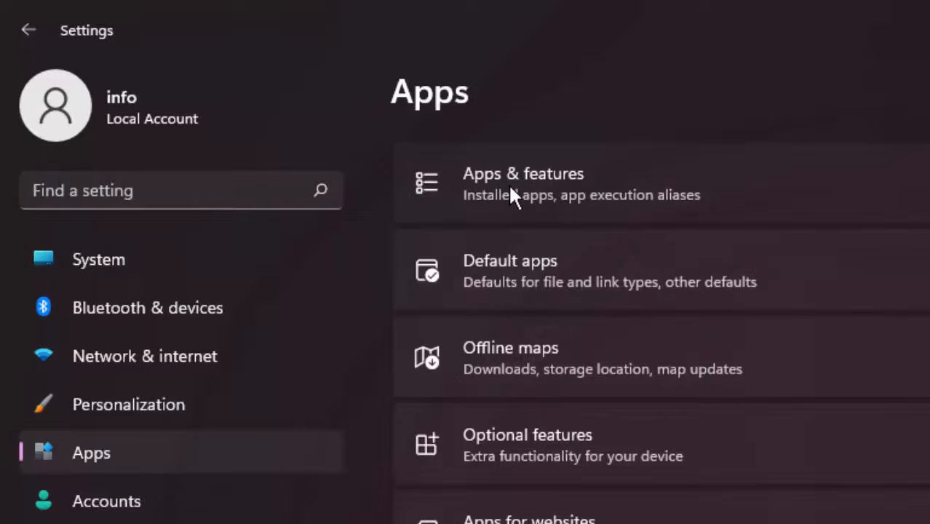
pyautogui.click(522, 183)
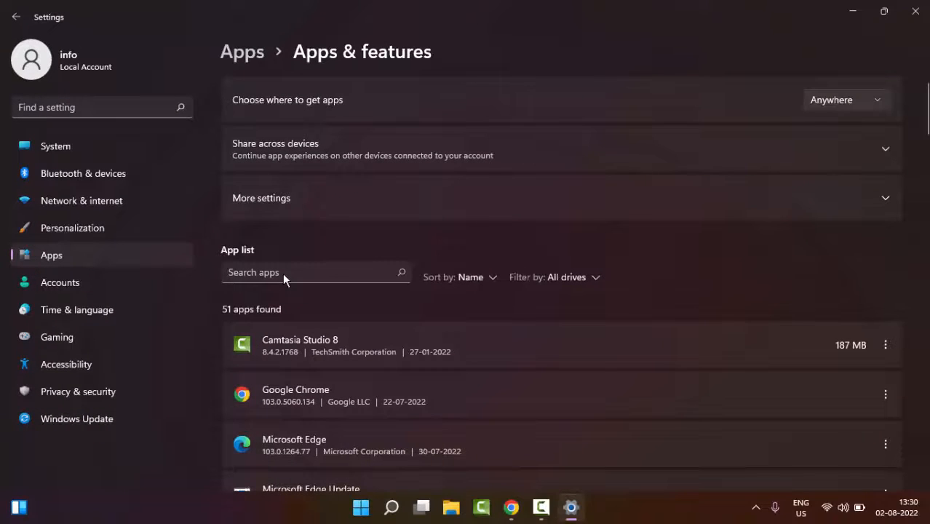
# Filter the app list to Microsoft Edge entries and choose Modify for Microsoft Edge.
pyautogui.write('mic')
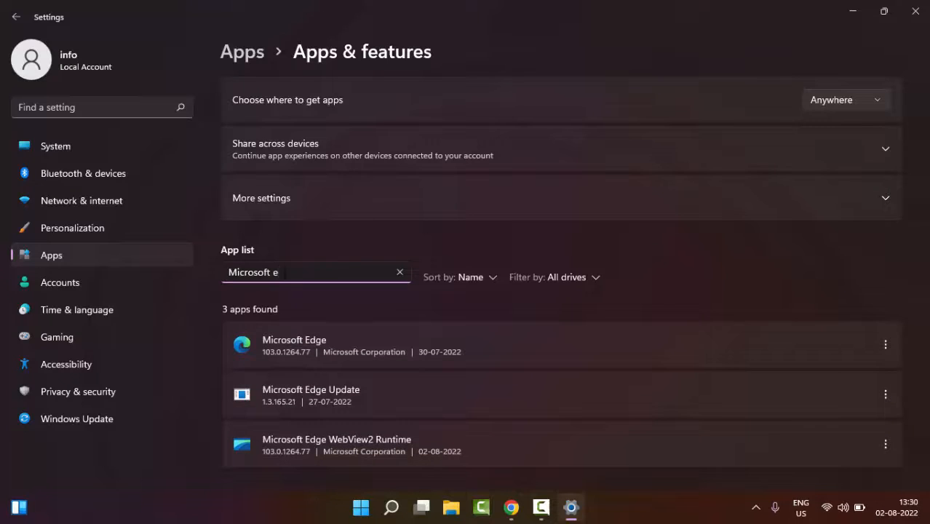
pyautogui.click(885, 344)
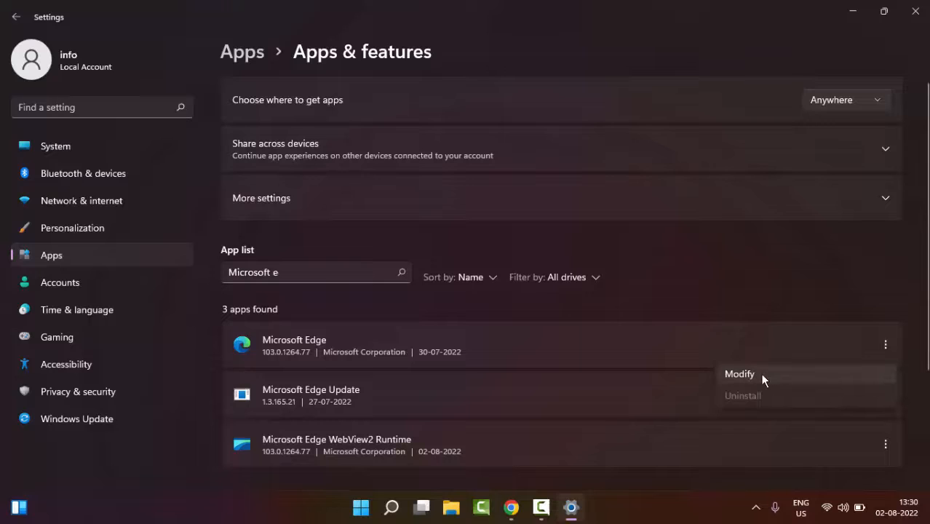
pyautogui.click(764, 379)
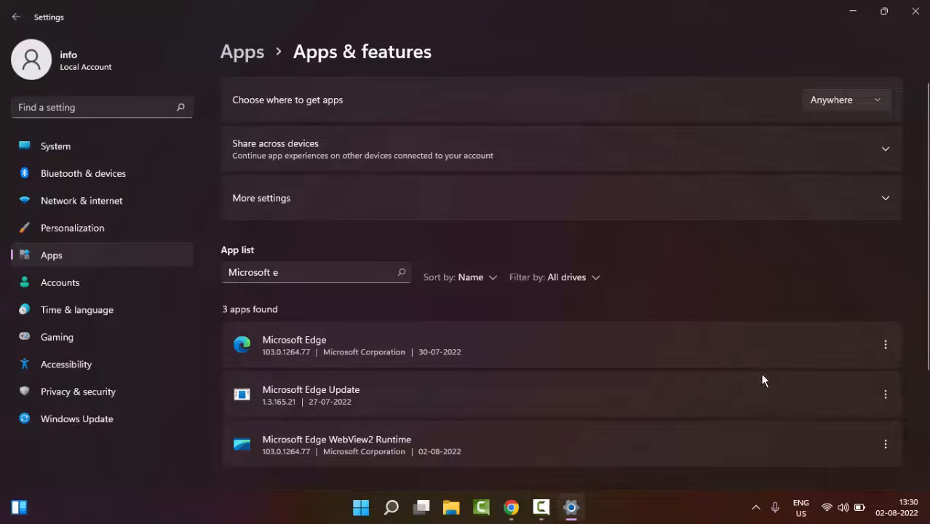
# Allow the Modify action so the Repair Microsoft Edge dialog appears.
pyautogui.click(885, 344)
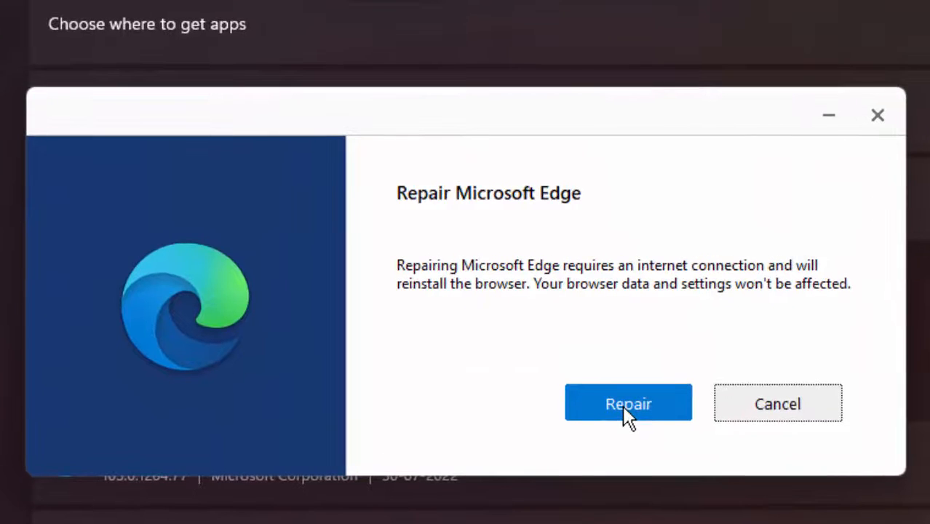
pyautogui.moveTo(650, 439)
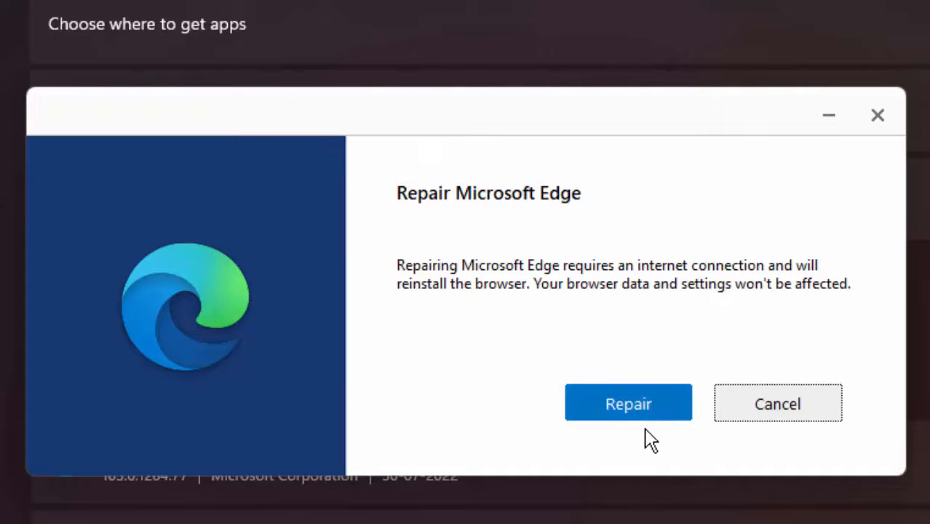
pyautogui.moveTo(669, 507)
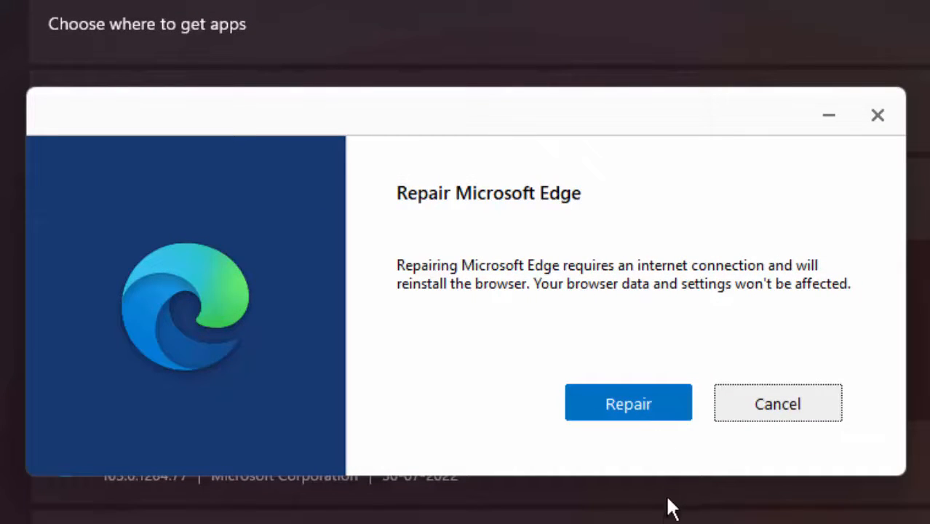
pyautogui.moveTo(670, 506)
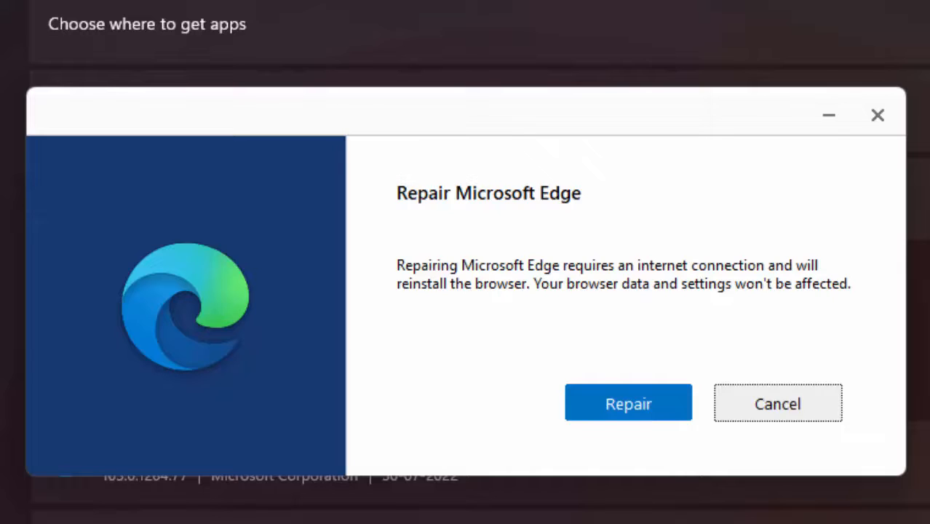